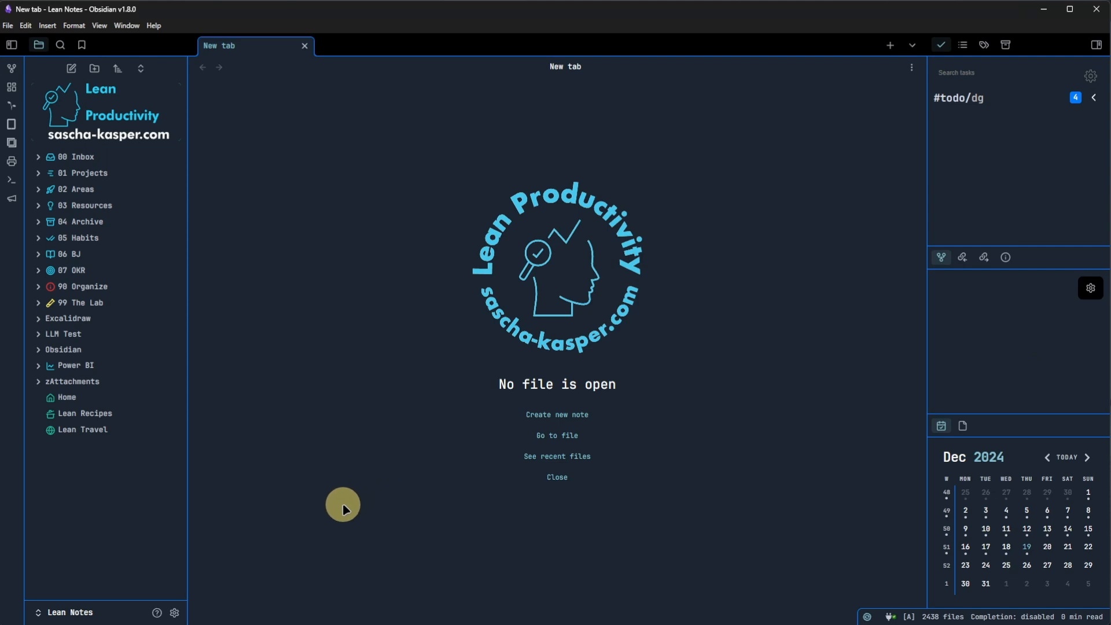
mouse_move(176, 613)
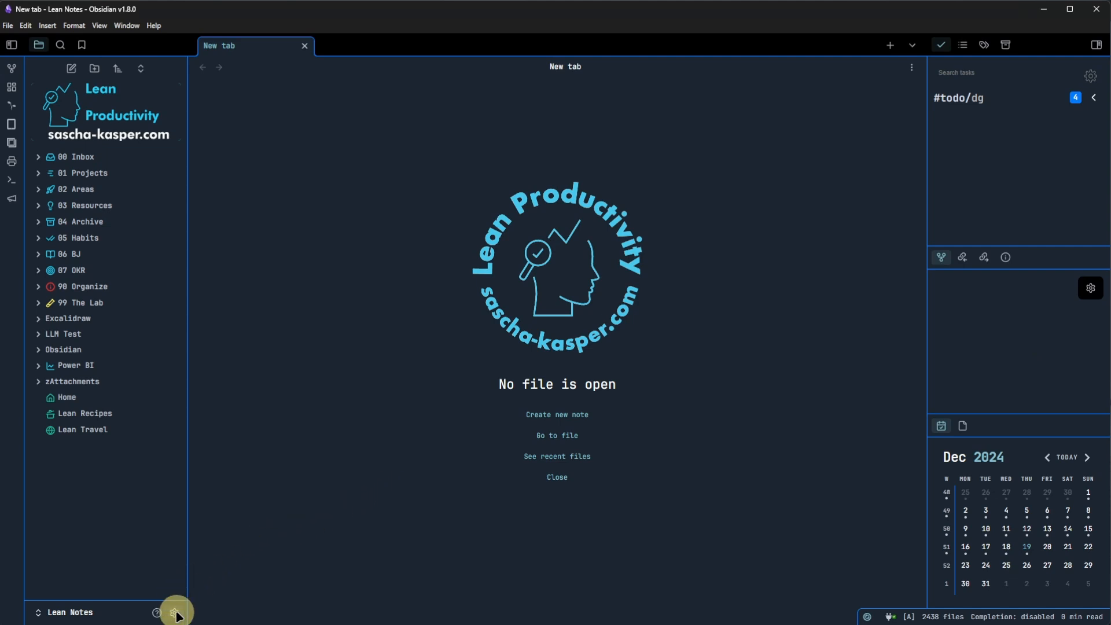
Switch the Web viewer toggle on under Settings > Core plugins
left_click(174, 613)
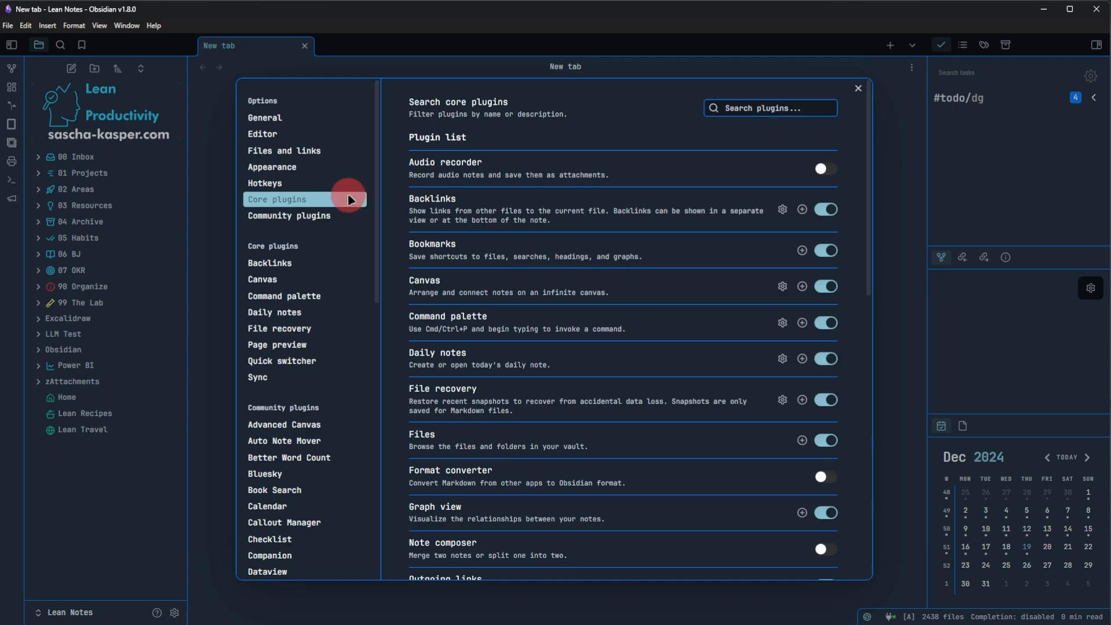
scroll("down", 3)
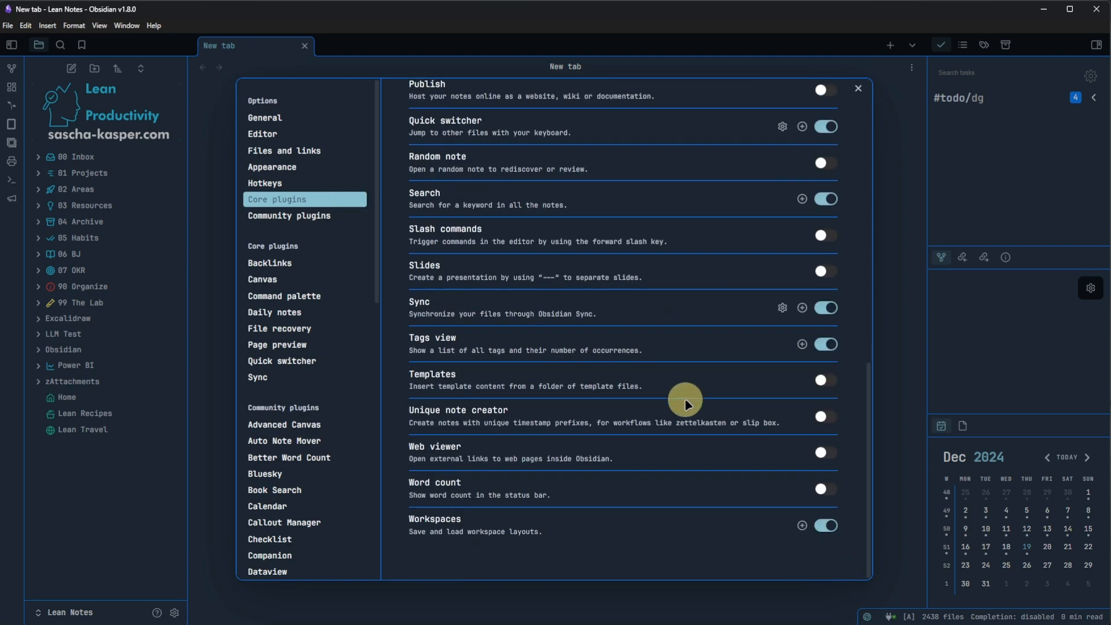
left_click(827, 453)
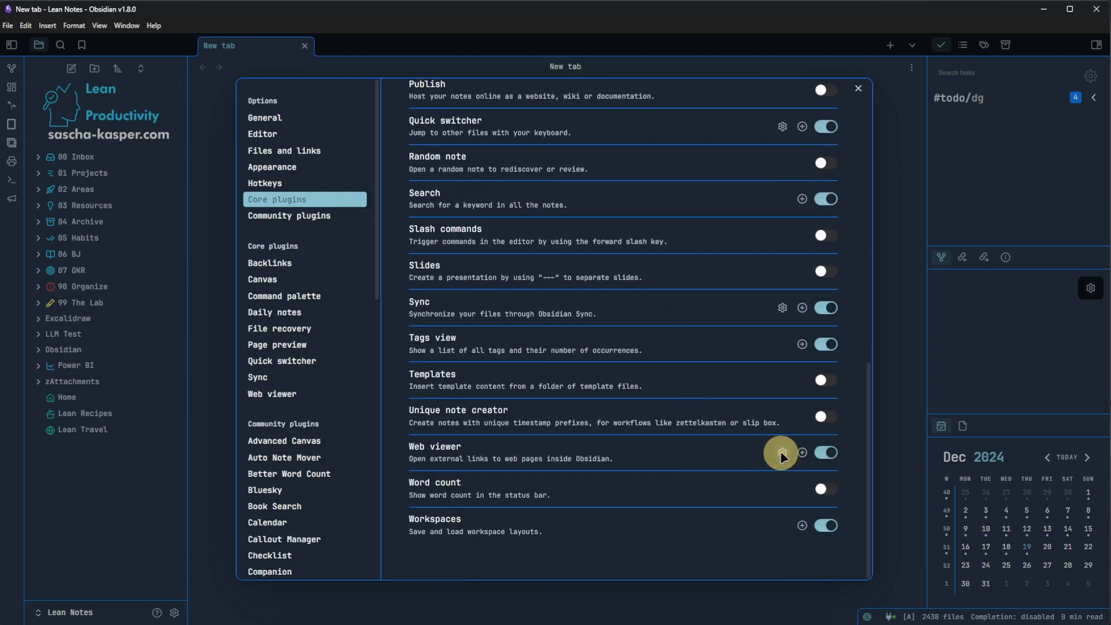
Show the Web viewer options: links open in Obsidian, pages saved to 00 Inbox/Clippings
left_click(783, 453)
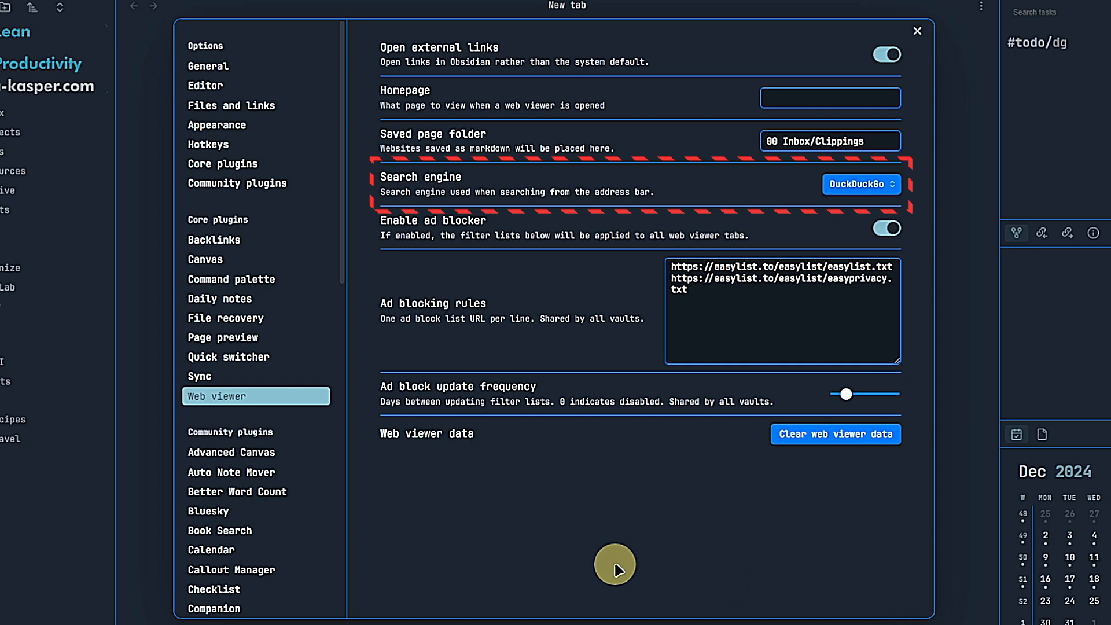
mouse_move(919, 278)
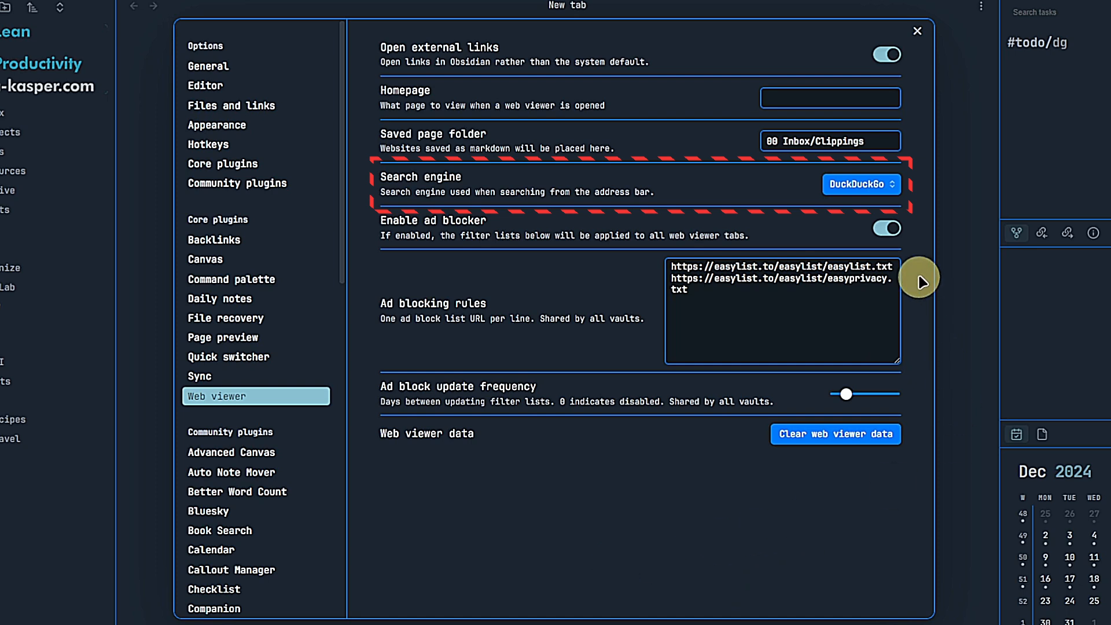
left_click(862, 184)
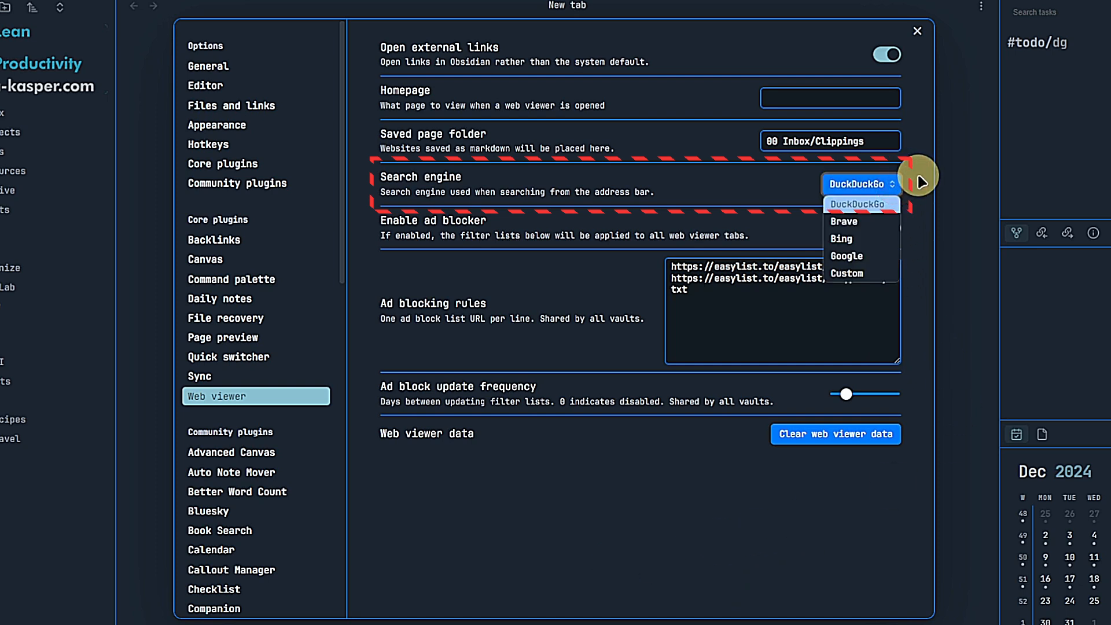
left_click(856, 203)
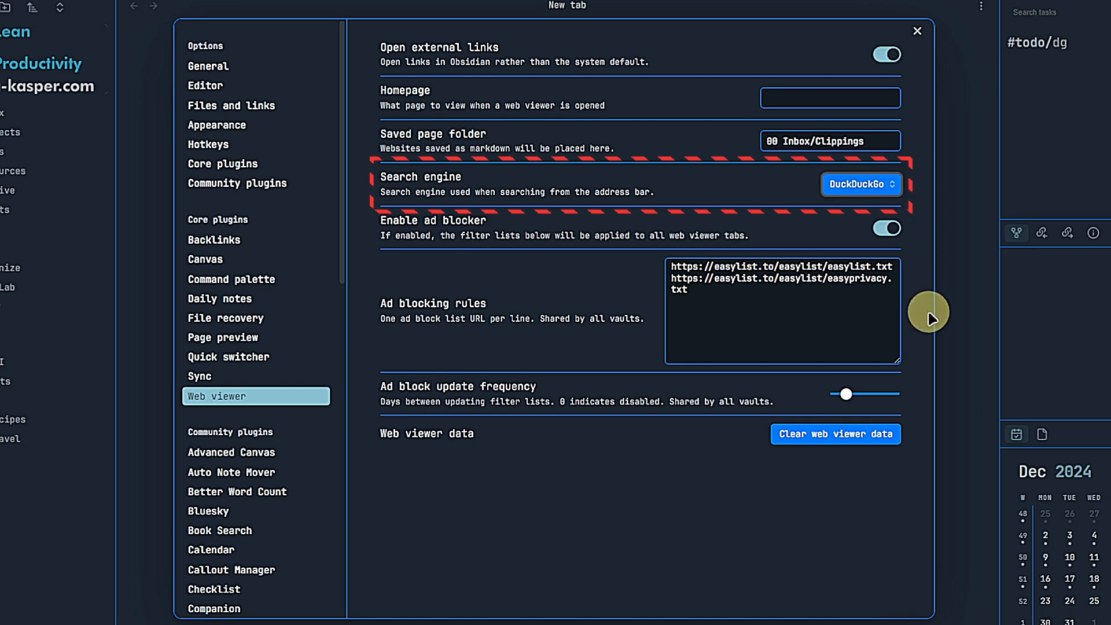
mouse_move(616, 569)
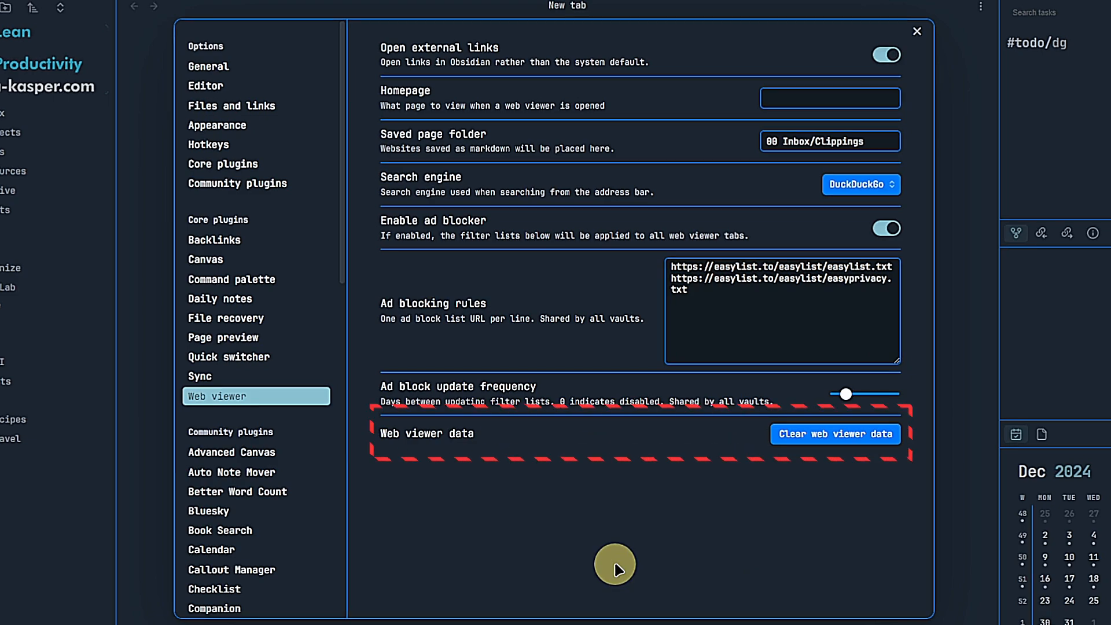
left_click(917, 32)
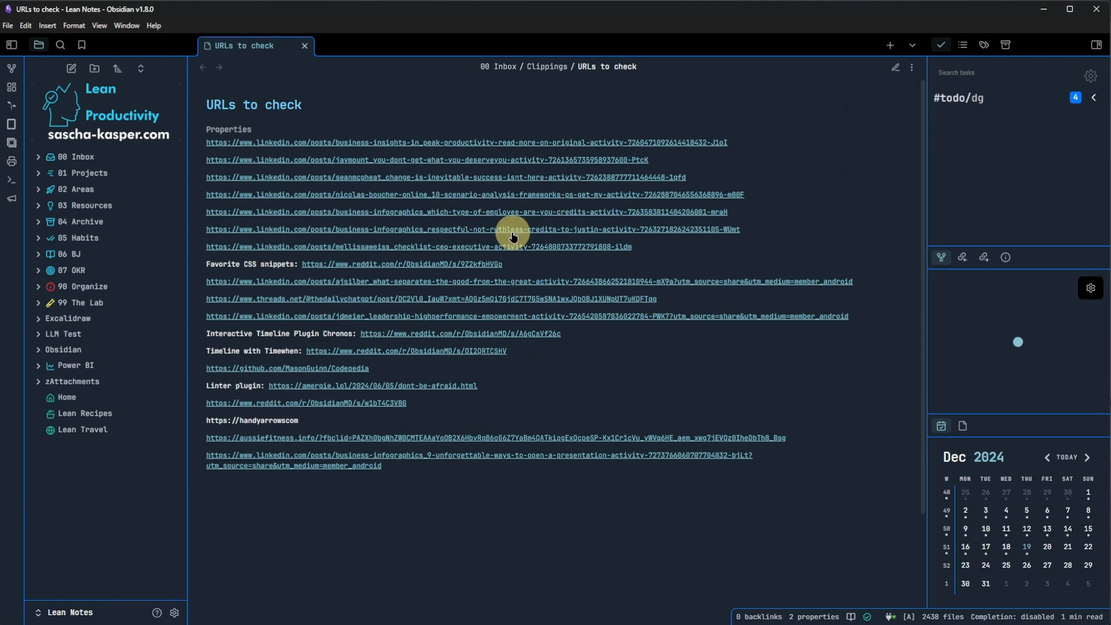
View the Respectful, Not Ruthless LinkedIn post inside Obsidian with the app popup dismissed
left_click(512, 230)
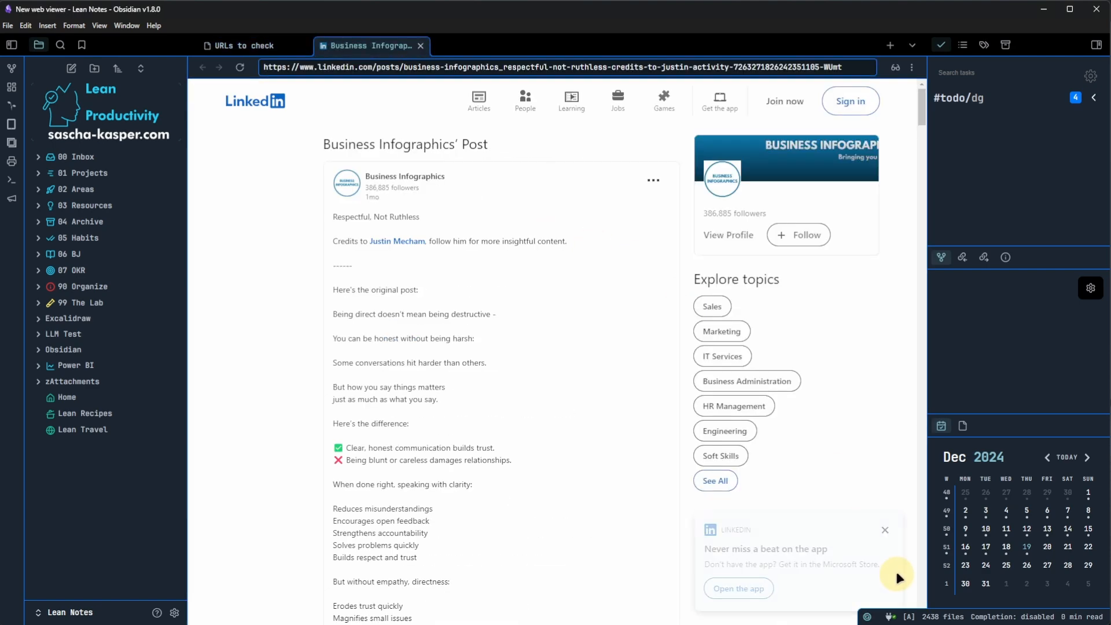
left_click(885, 530)
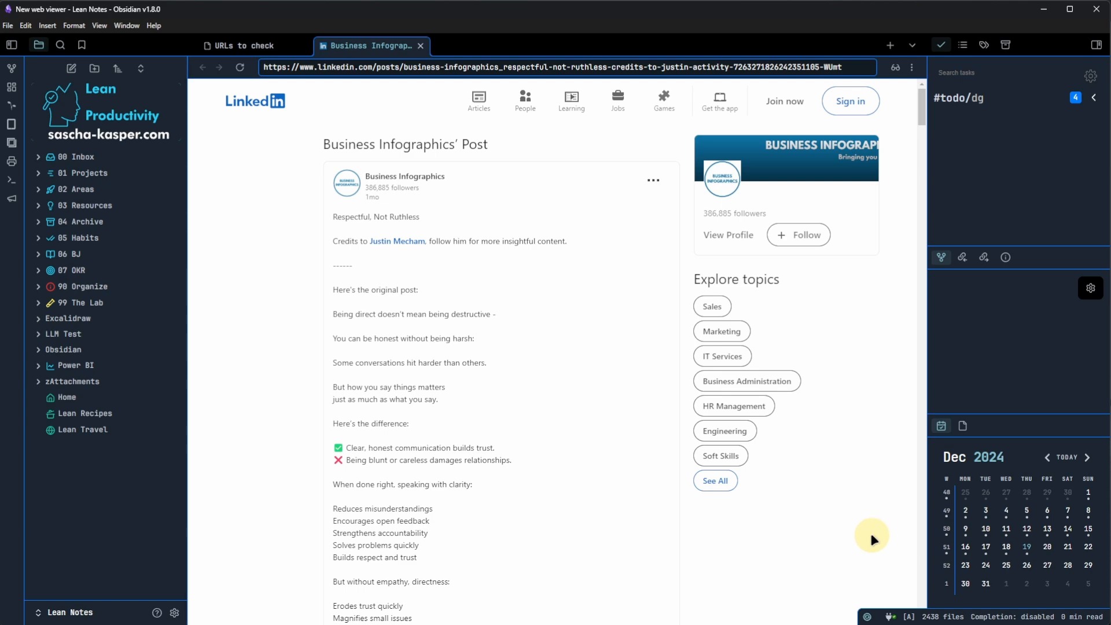
scroll("down", 3)
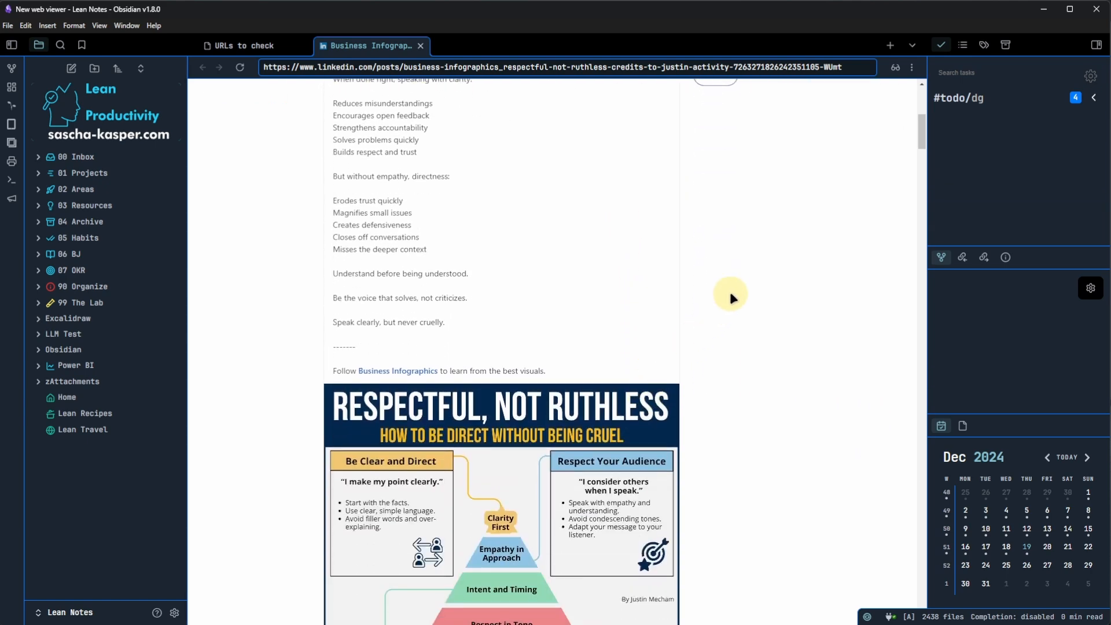
scroll("down", 3)
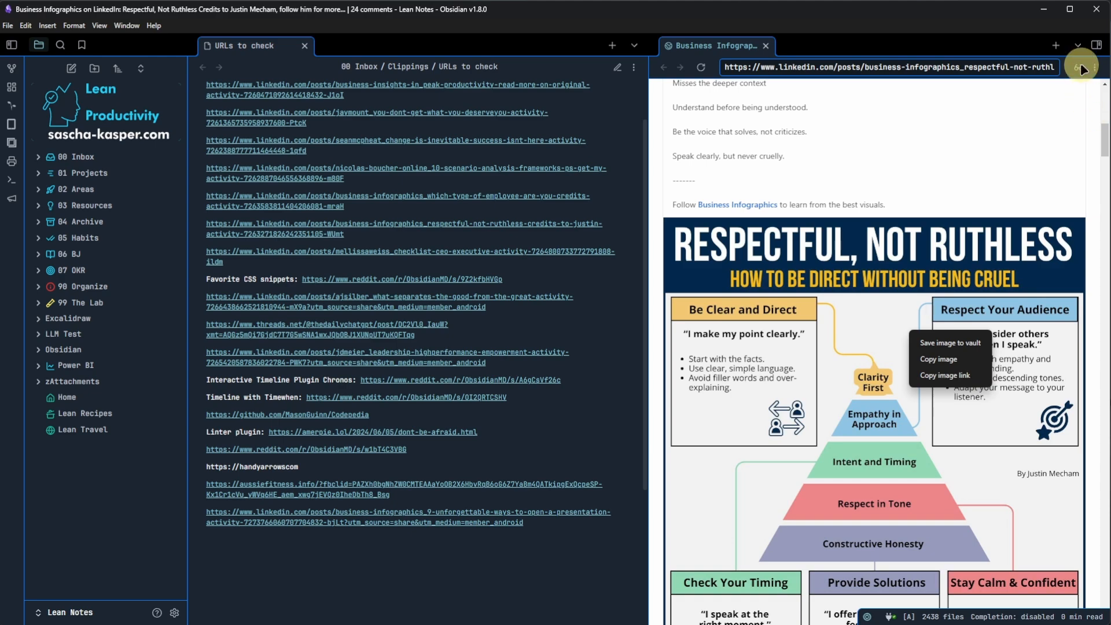
scroll("down", 3)
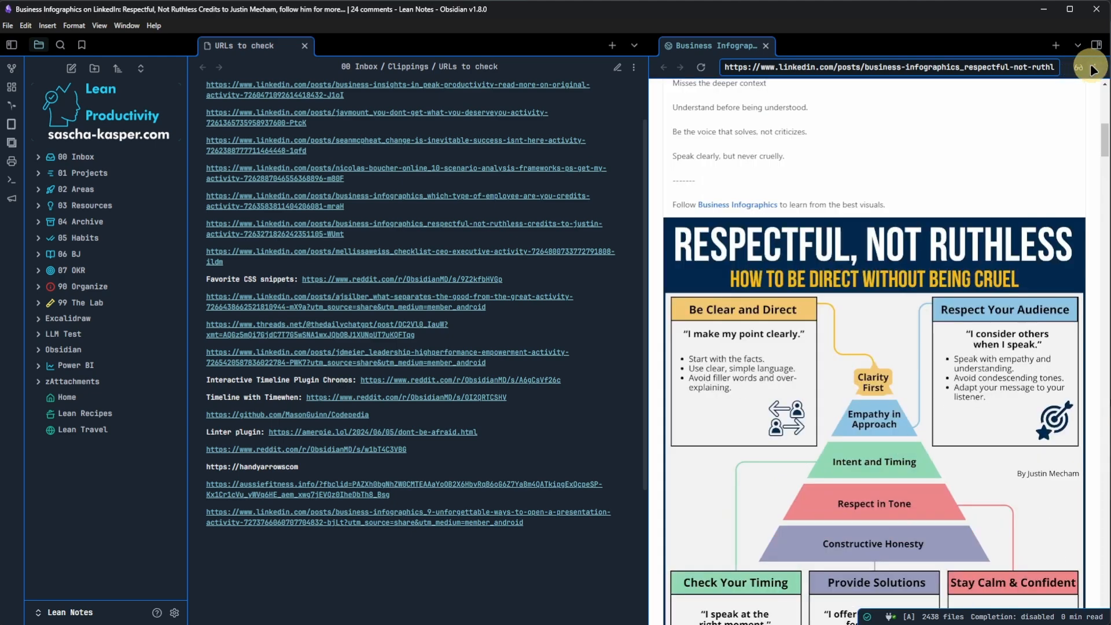
Save the LinkedIn page into the vault as a note via the tab menu's Save to vault
left_click(1107, 70)
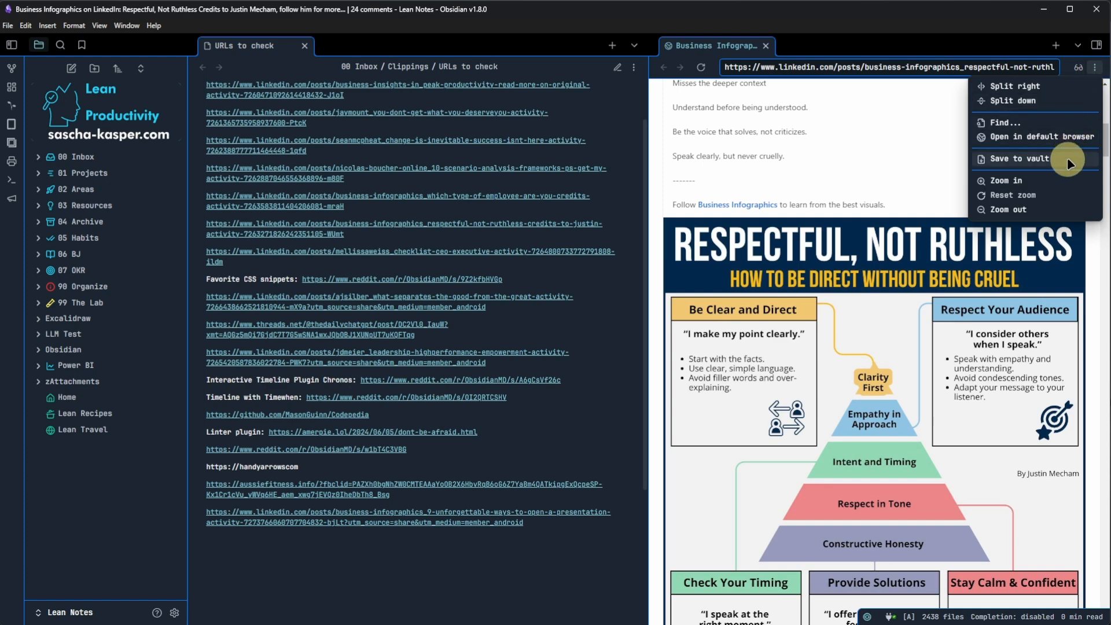
left_click(1019, 158)
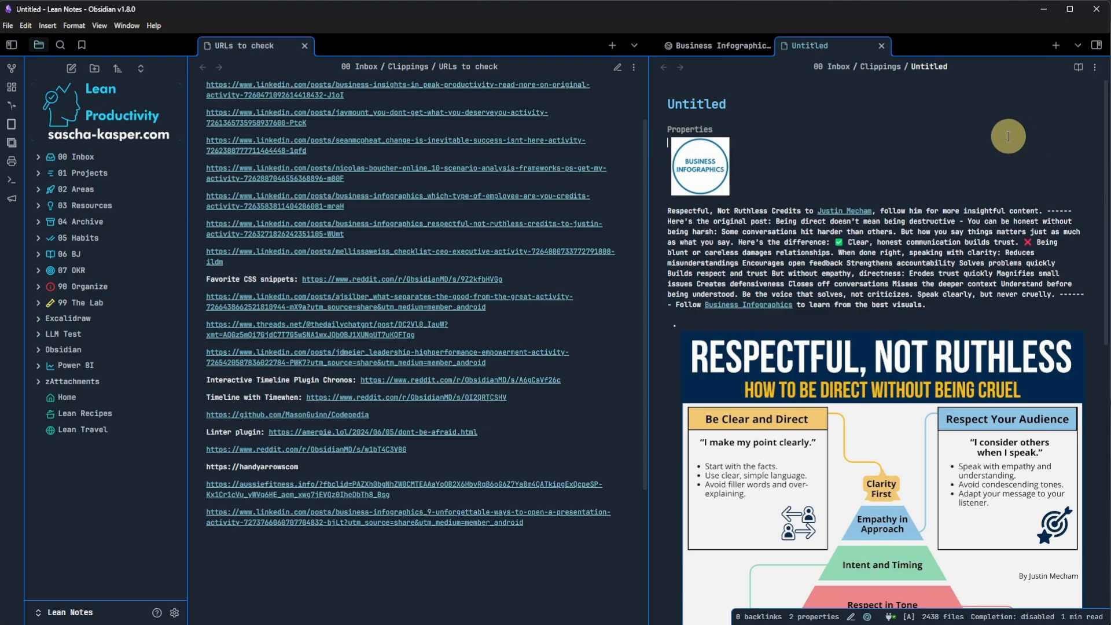
mouse_move(882, 72)
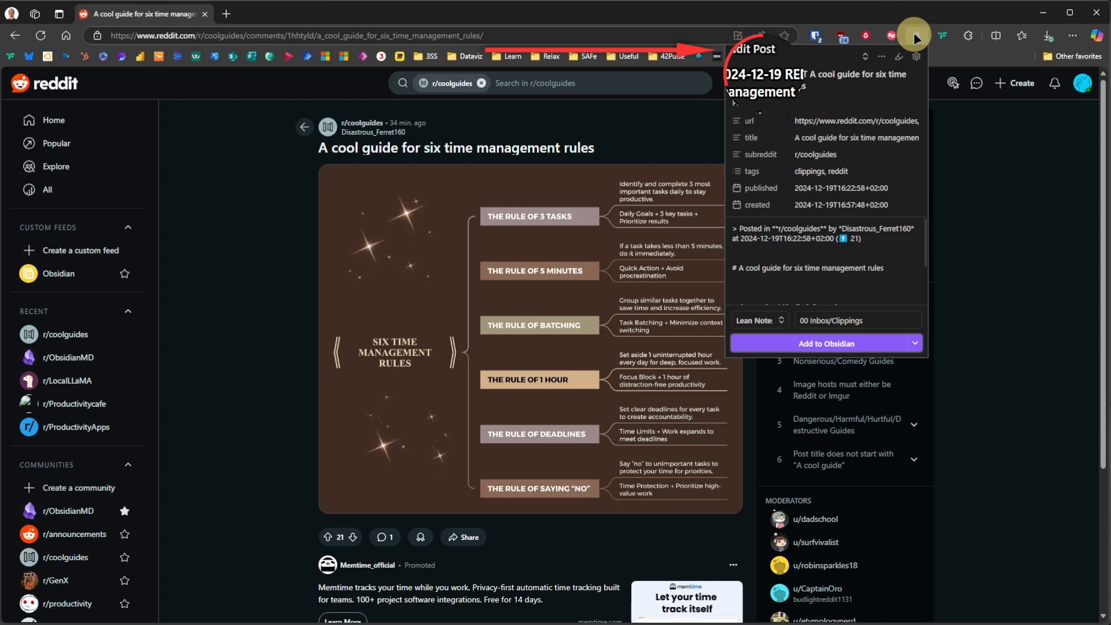
Add the six time management rules Reddit post to Obsidian with the Web Clipper
left_click(827, 342)
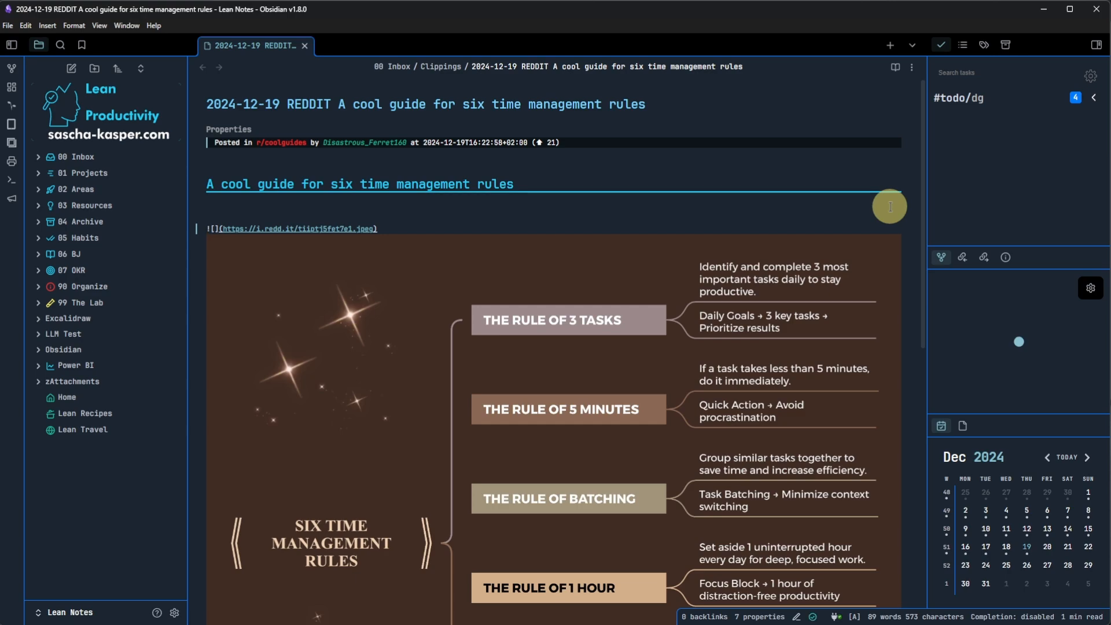
Run Download attachments for current file so the Reddit note's guide image becomes a local embed
key("Ctrl+P")
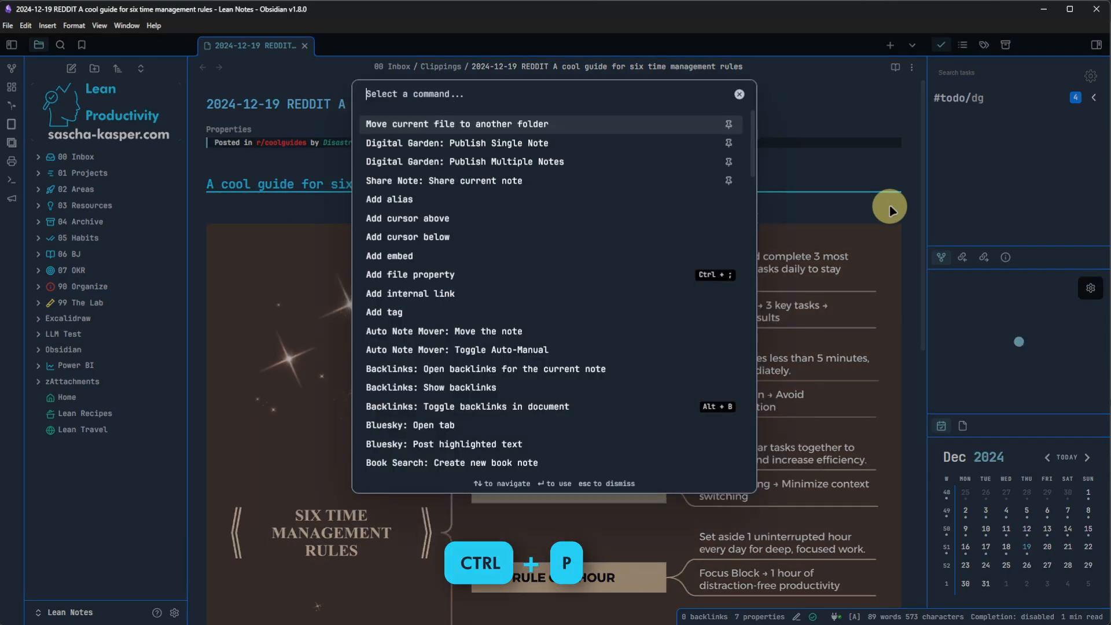
type("downlo")
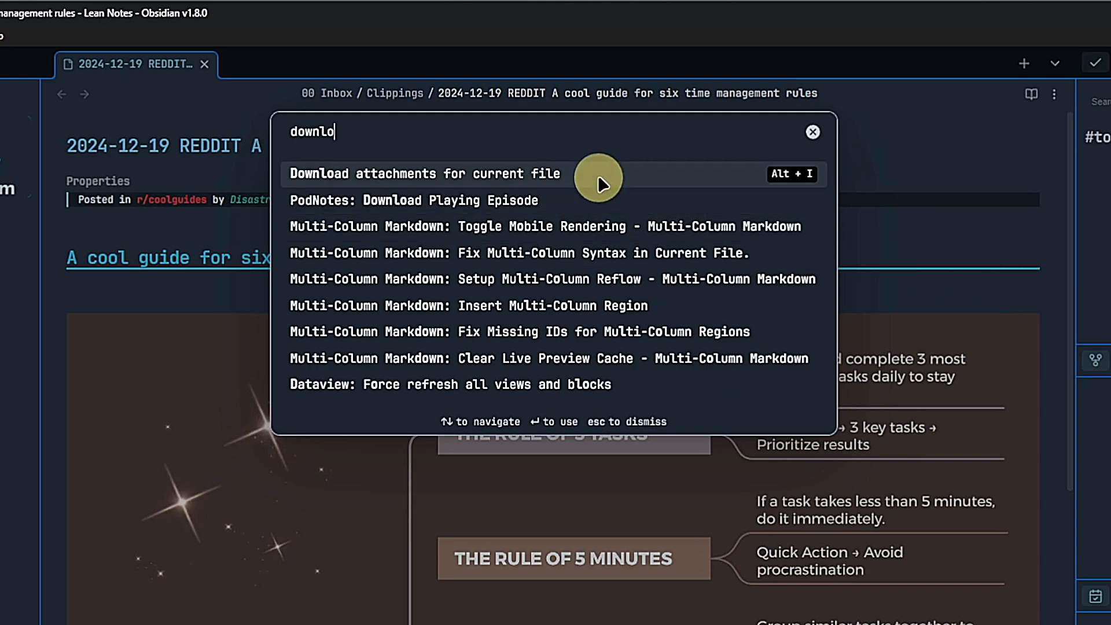
left_click(423, 173)
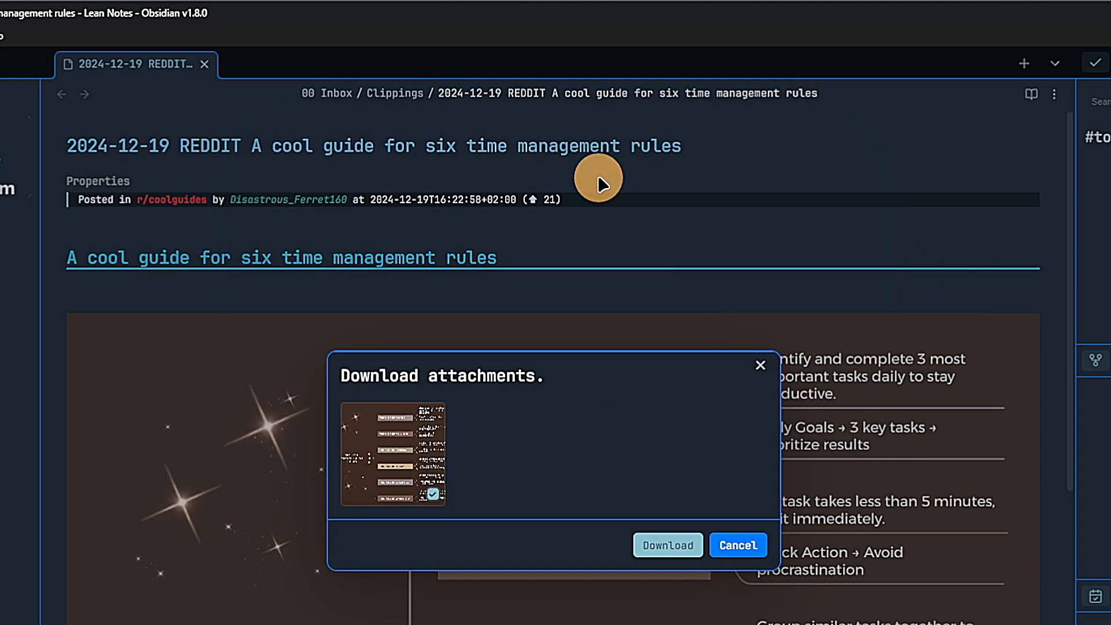
mouse_move(710, 600)
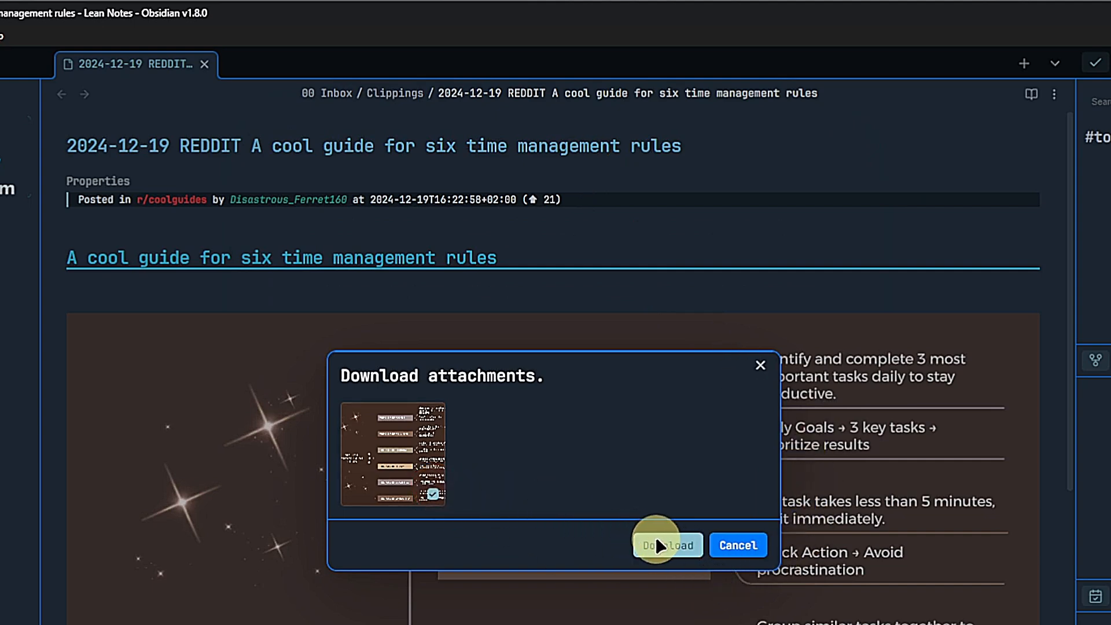
left_click(667, 545)
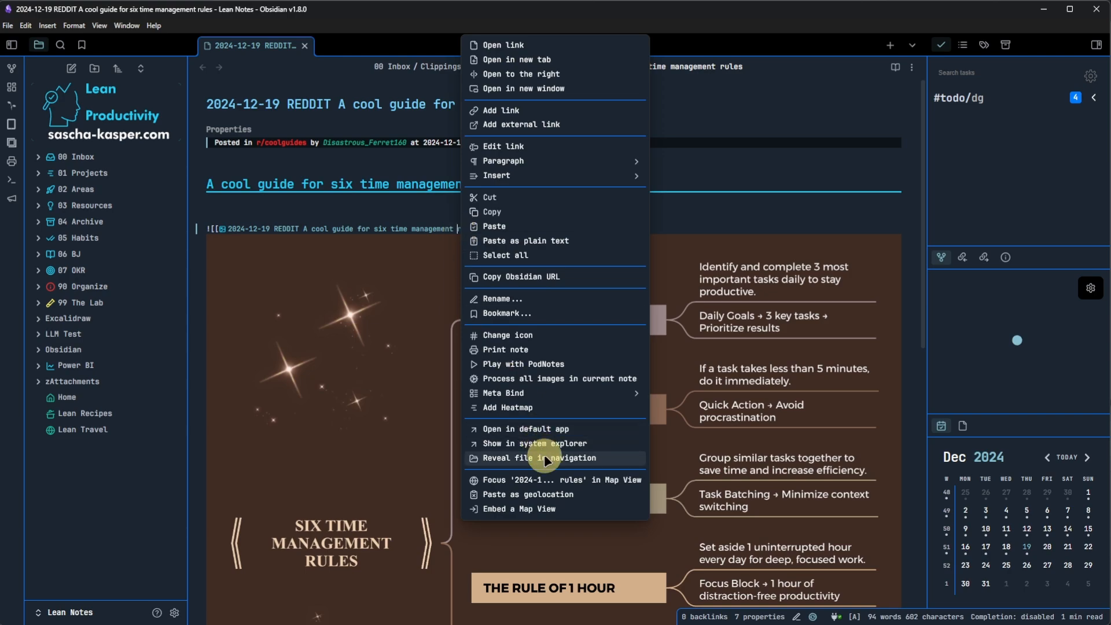
Reveal the downloaded guide image in 00 Inbox/Clippings/zAttachments and search the download command again
left_click(544, 458)
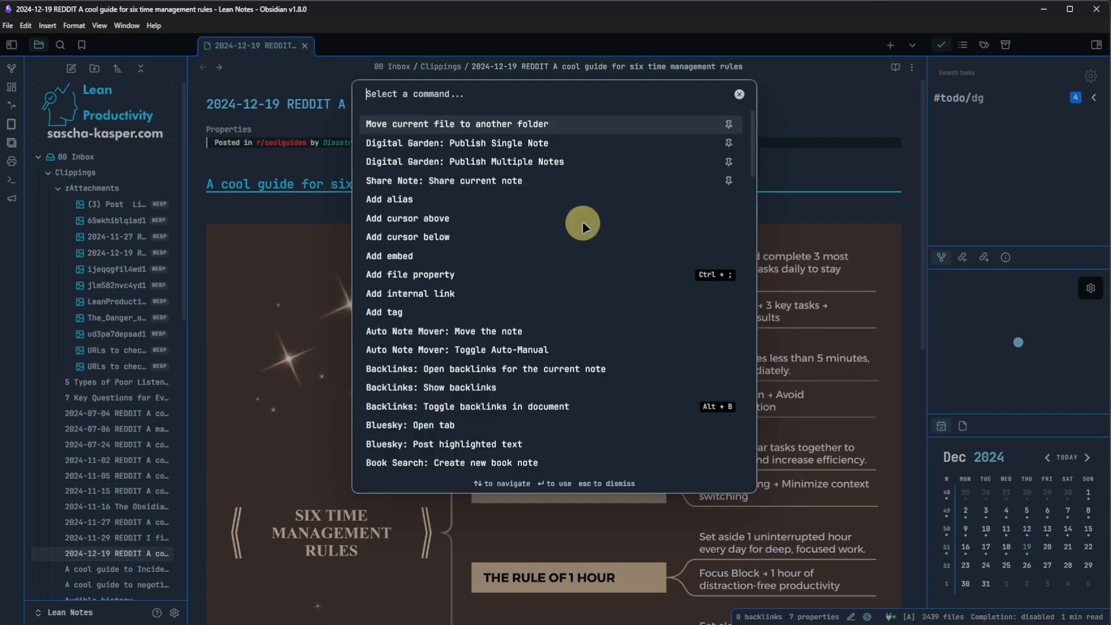
type("downl")
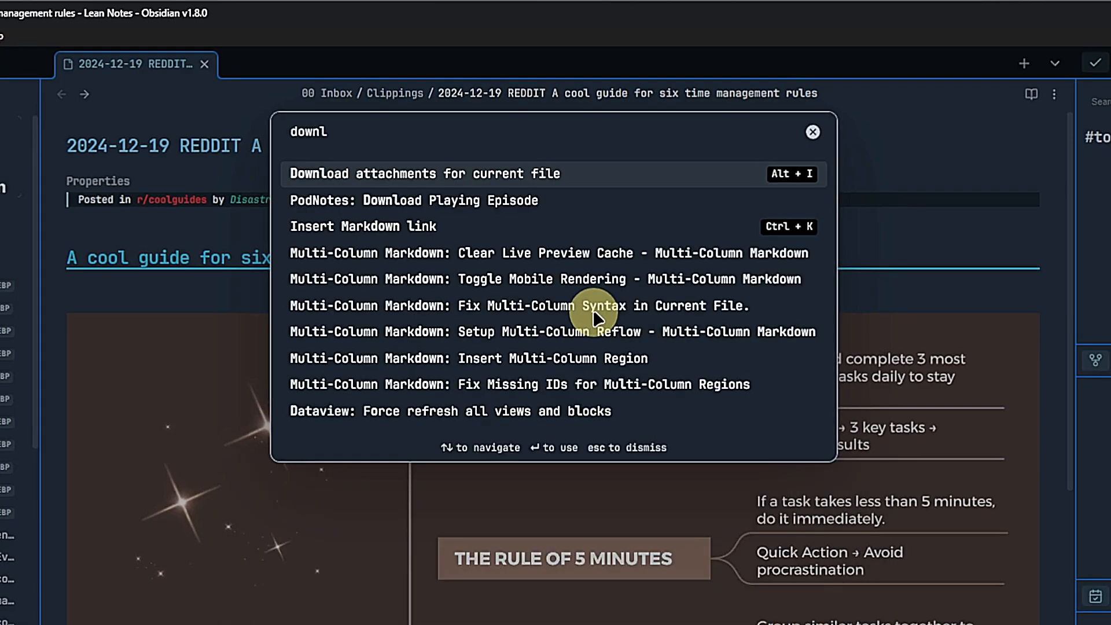